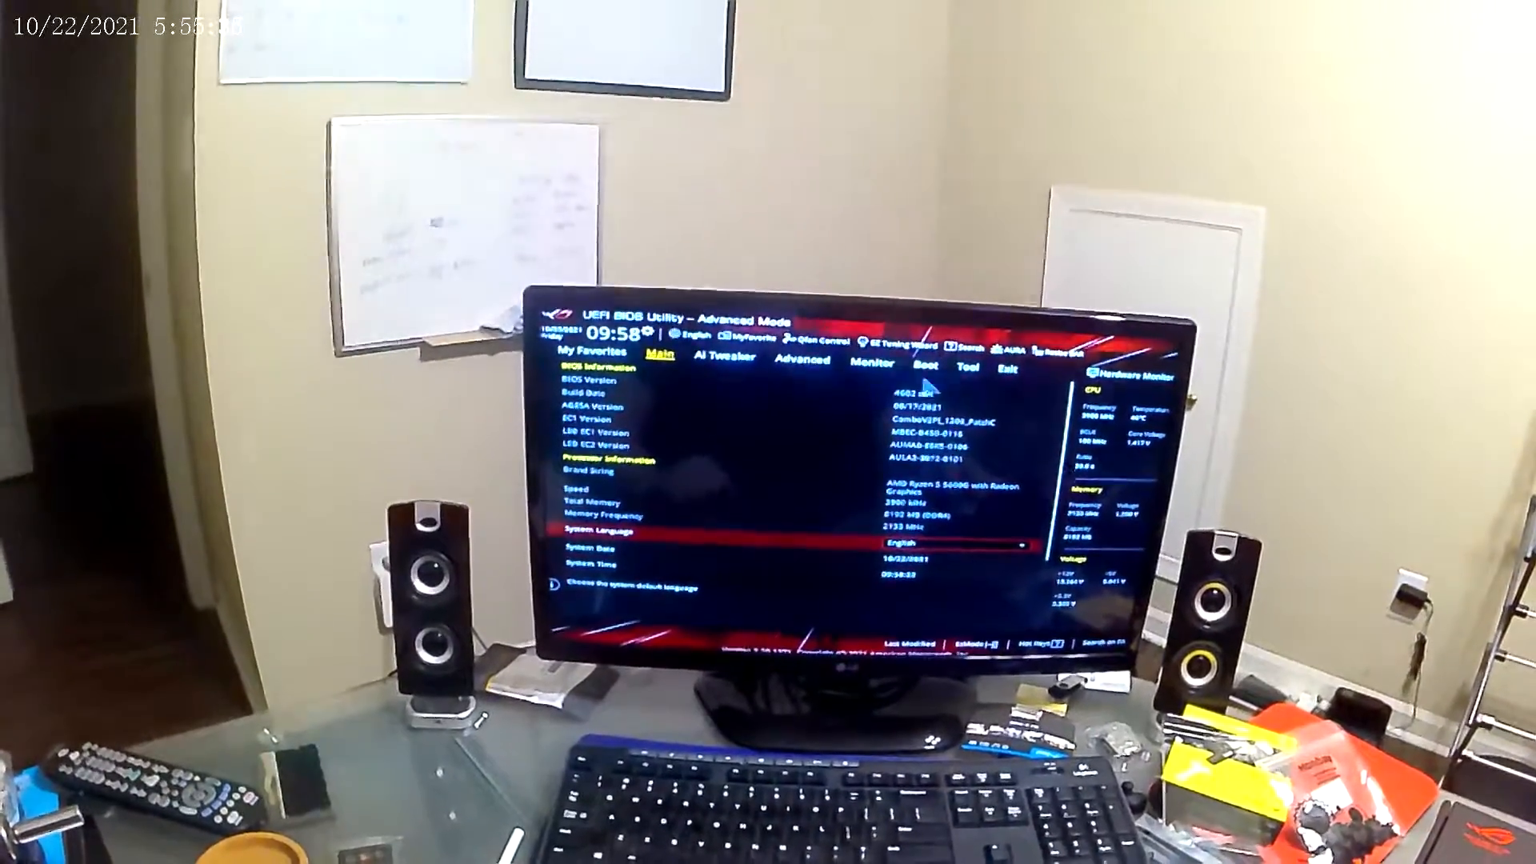
Glance at the Boot tab, then show the Advanced tab's configuration categories.
left_click(912, 368)
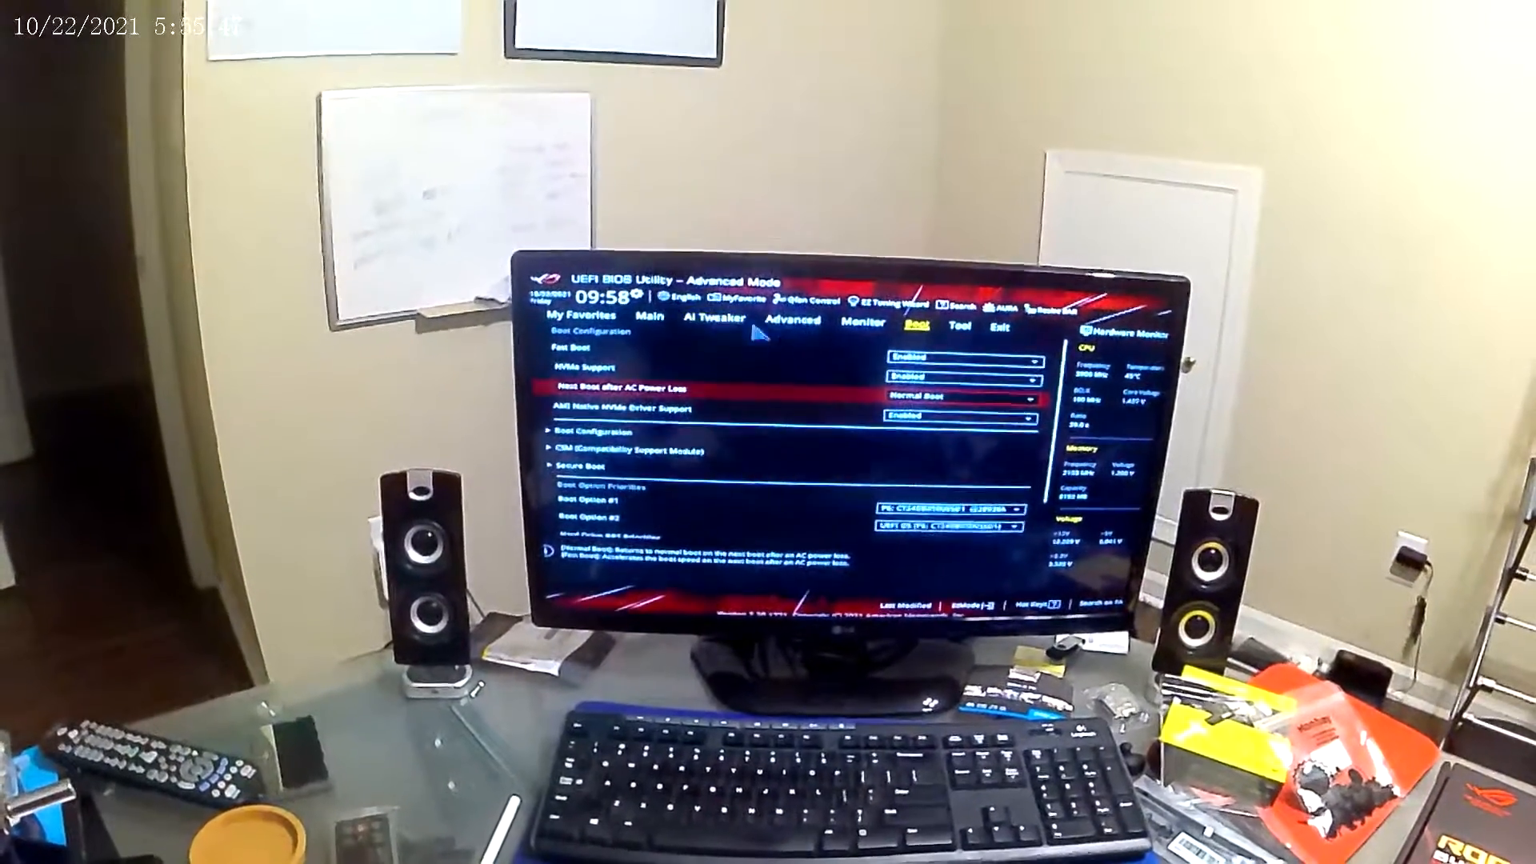
left_click(794, 321)
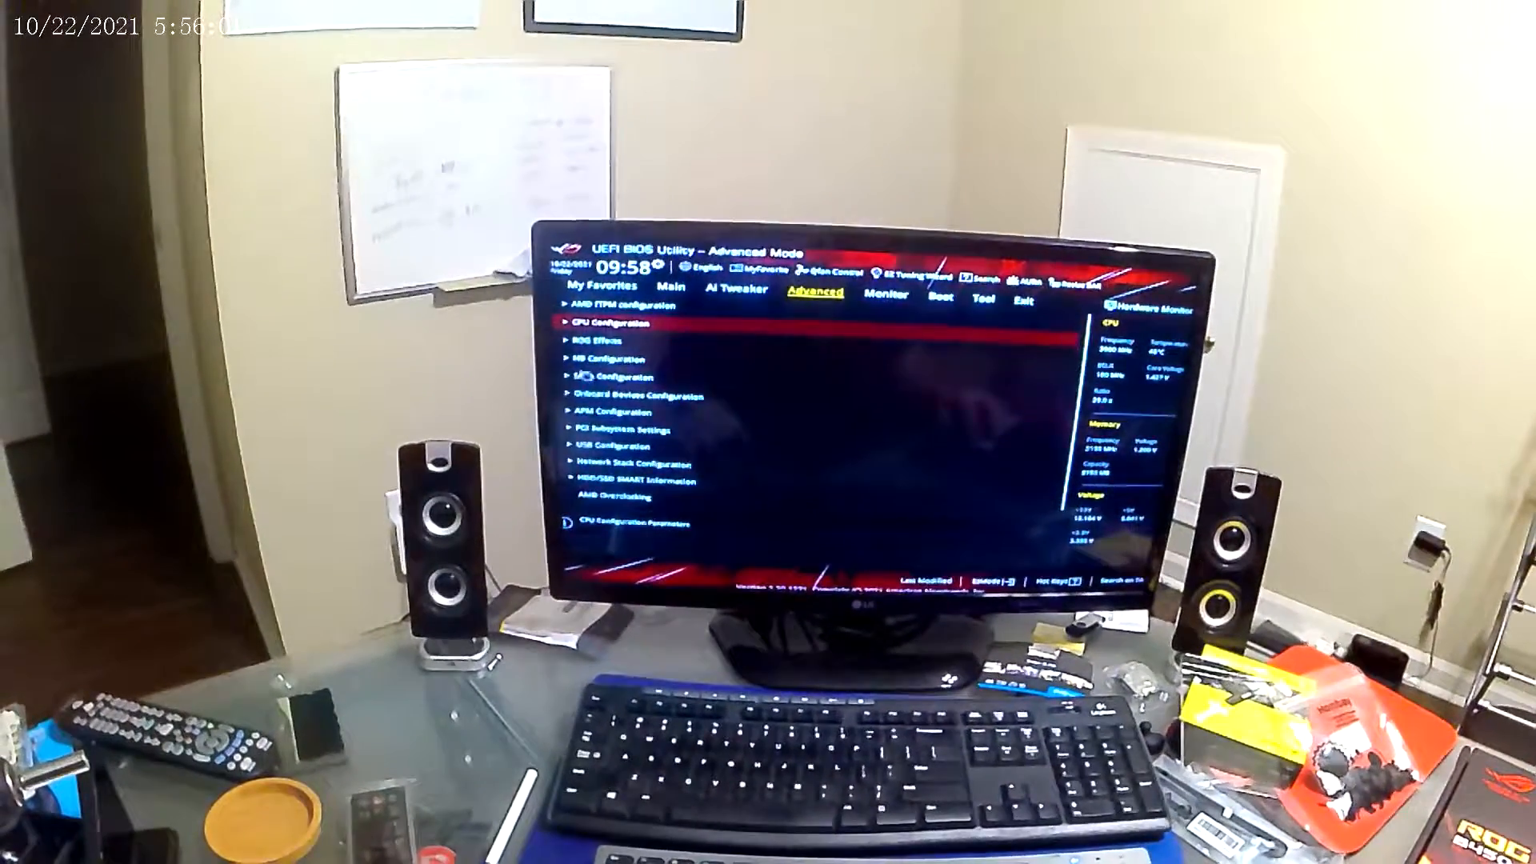
Review PCI Subsystem Settings, then view the Boot CSM page with Launch CSM enabled.
left_click(605, 331)
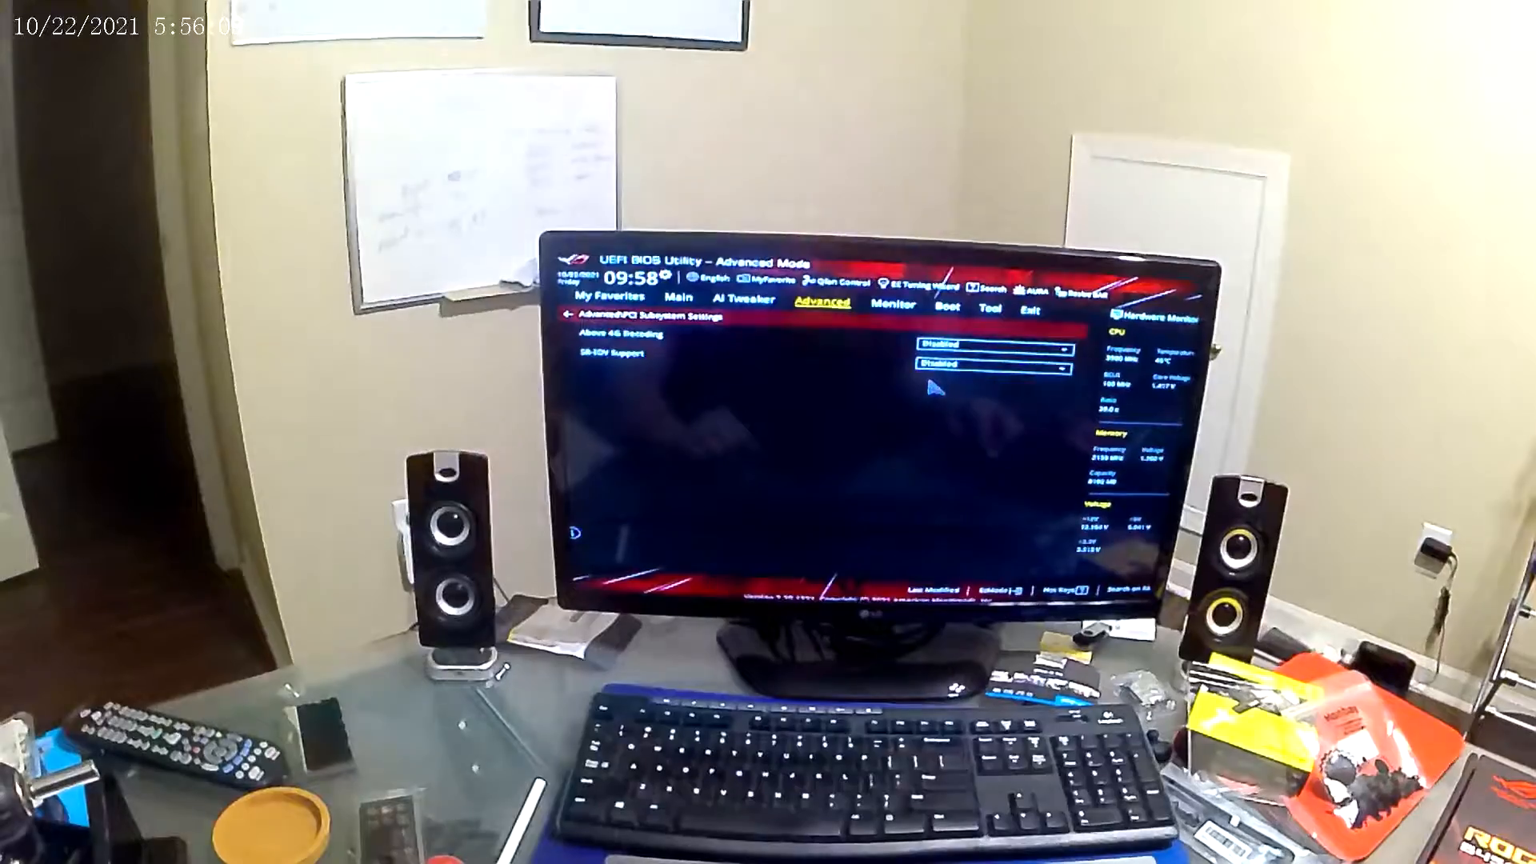
left_click(989, 345)
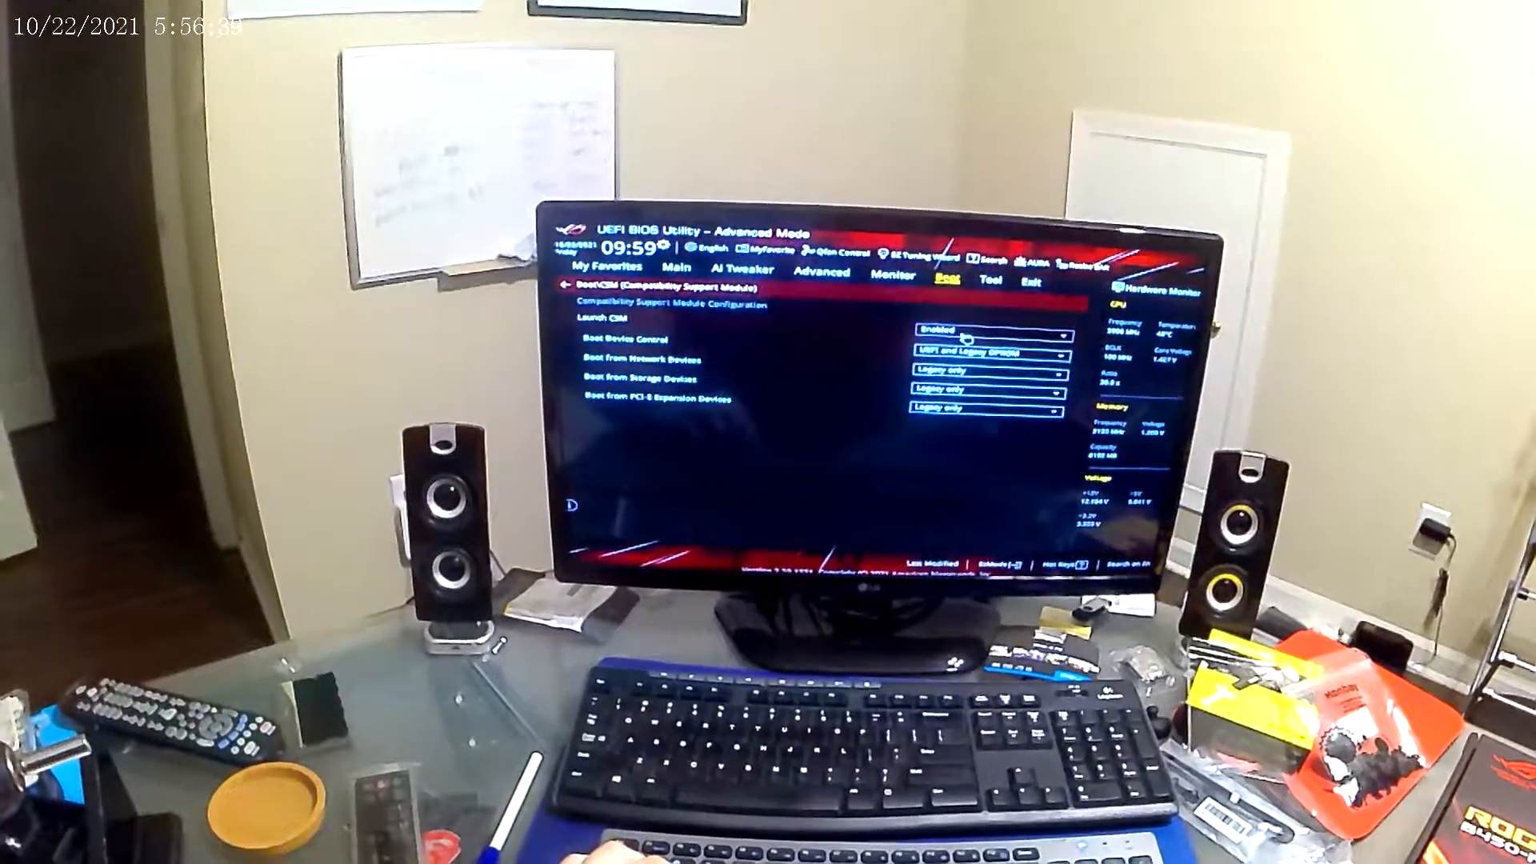
Go back to the Advanced tab's configuration category list.
left_click(985, 329)
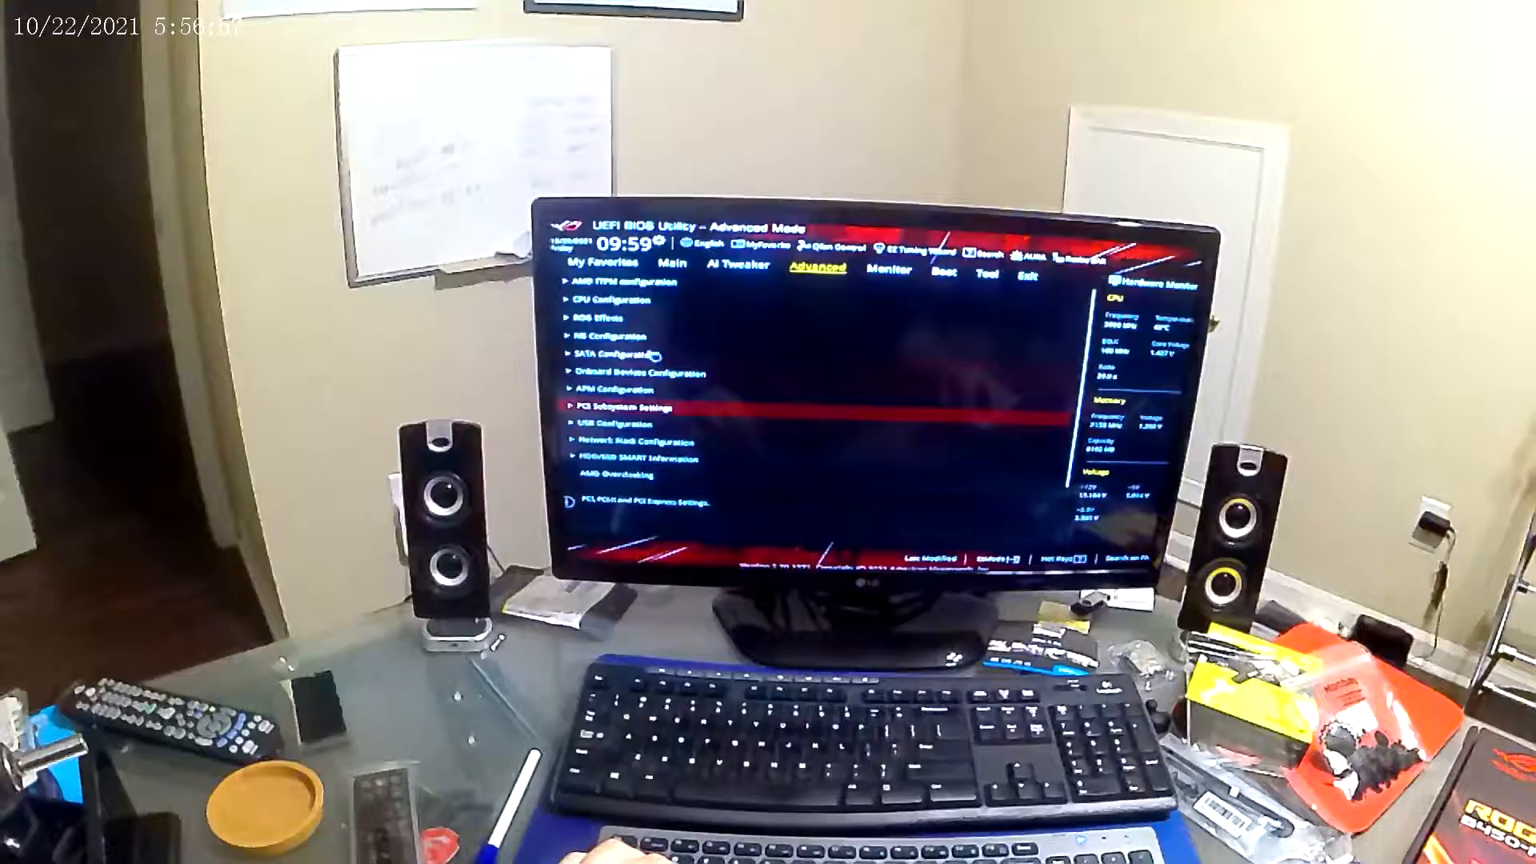
Open NB Configuration, showing IGFX Multi-Monitor, Primary Video Device and UMA Frame Buffer Size.
left_click(627, 355)
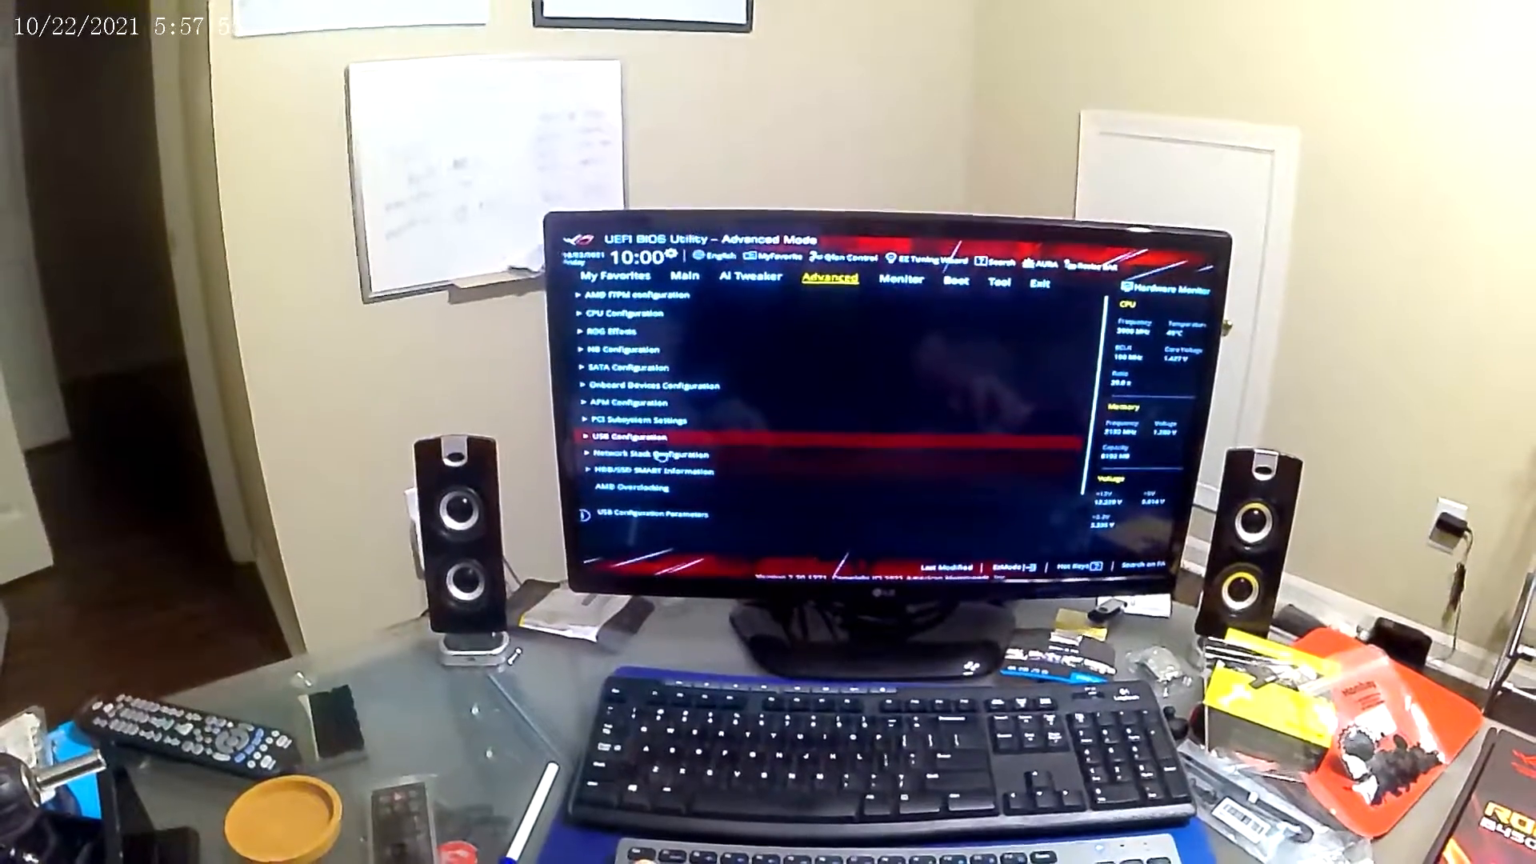
left_click(651, 454)
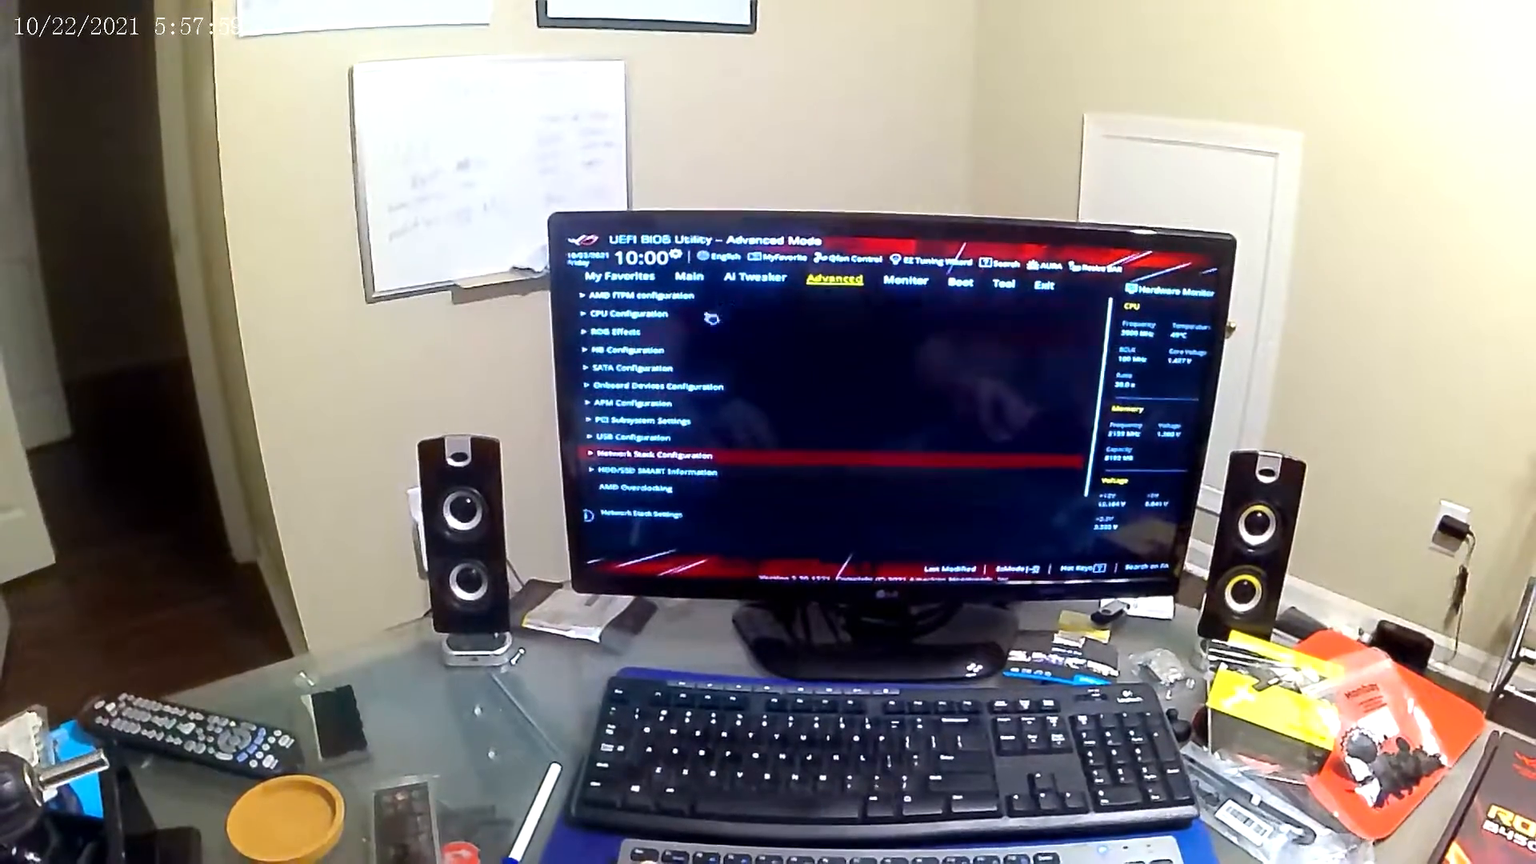
left_click(661, 470)
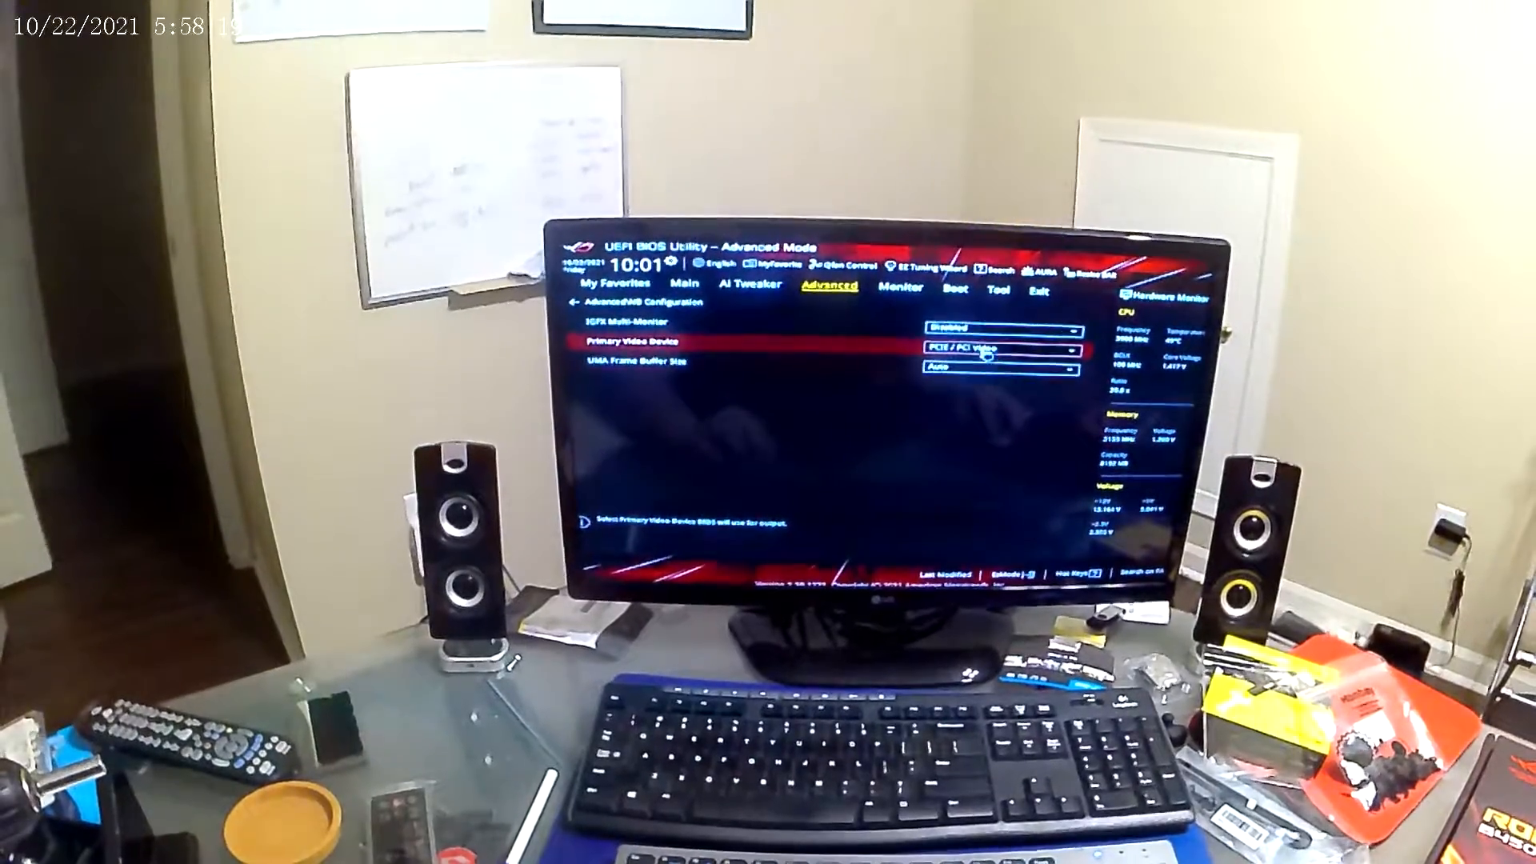
Change Primary Video Device from PCIE / PCI Video to IGFX Video.
left_click(994, 344)
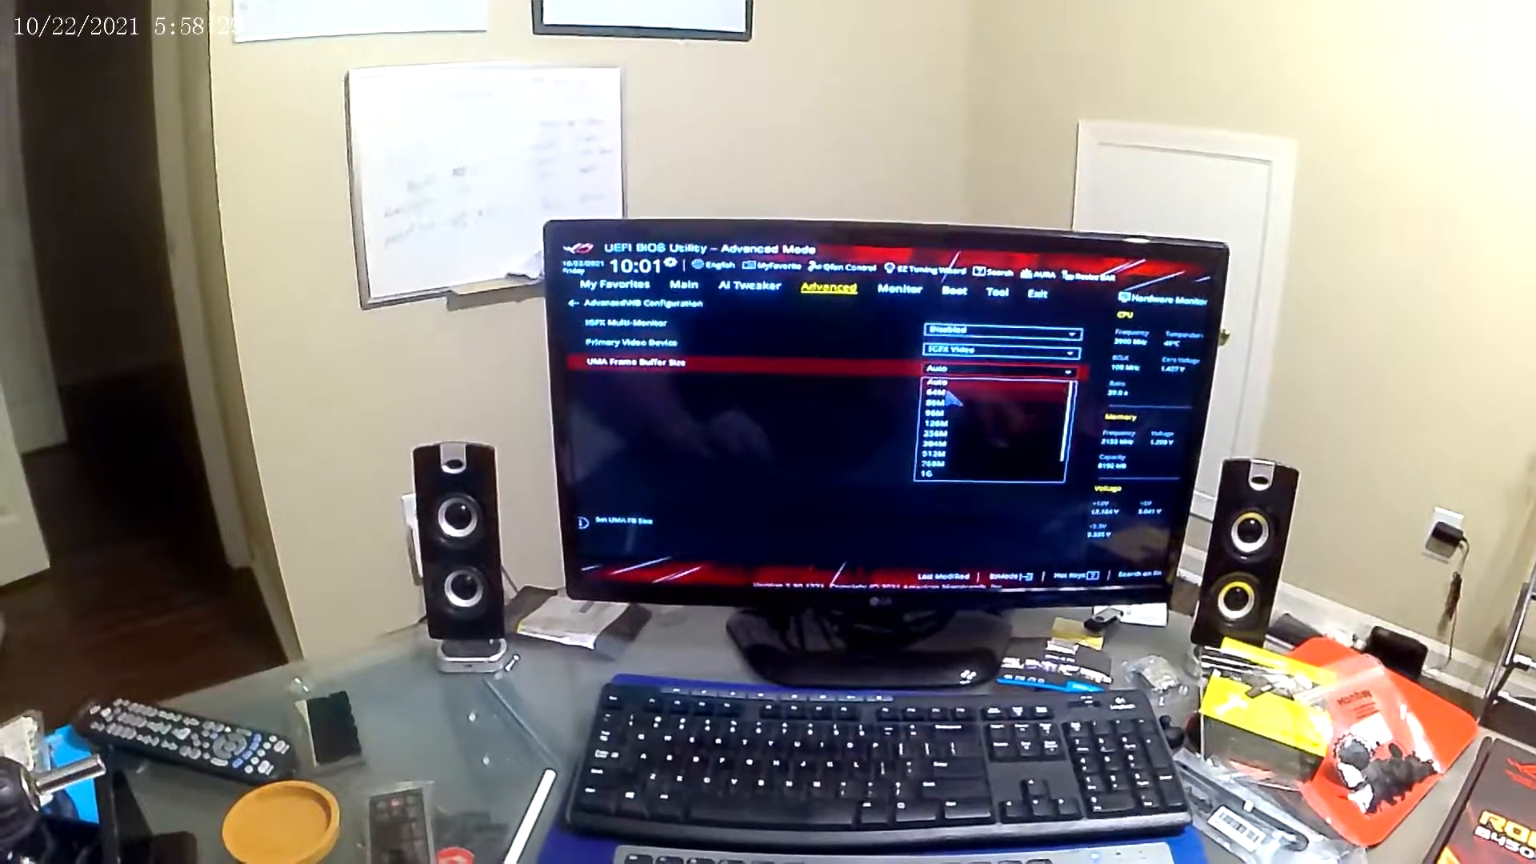
left_click(944, 394)
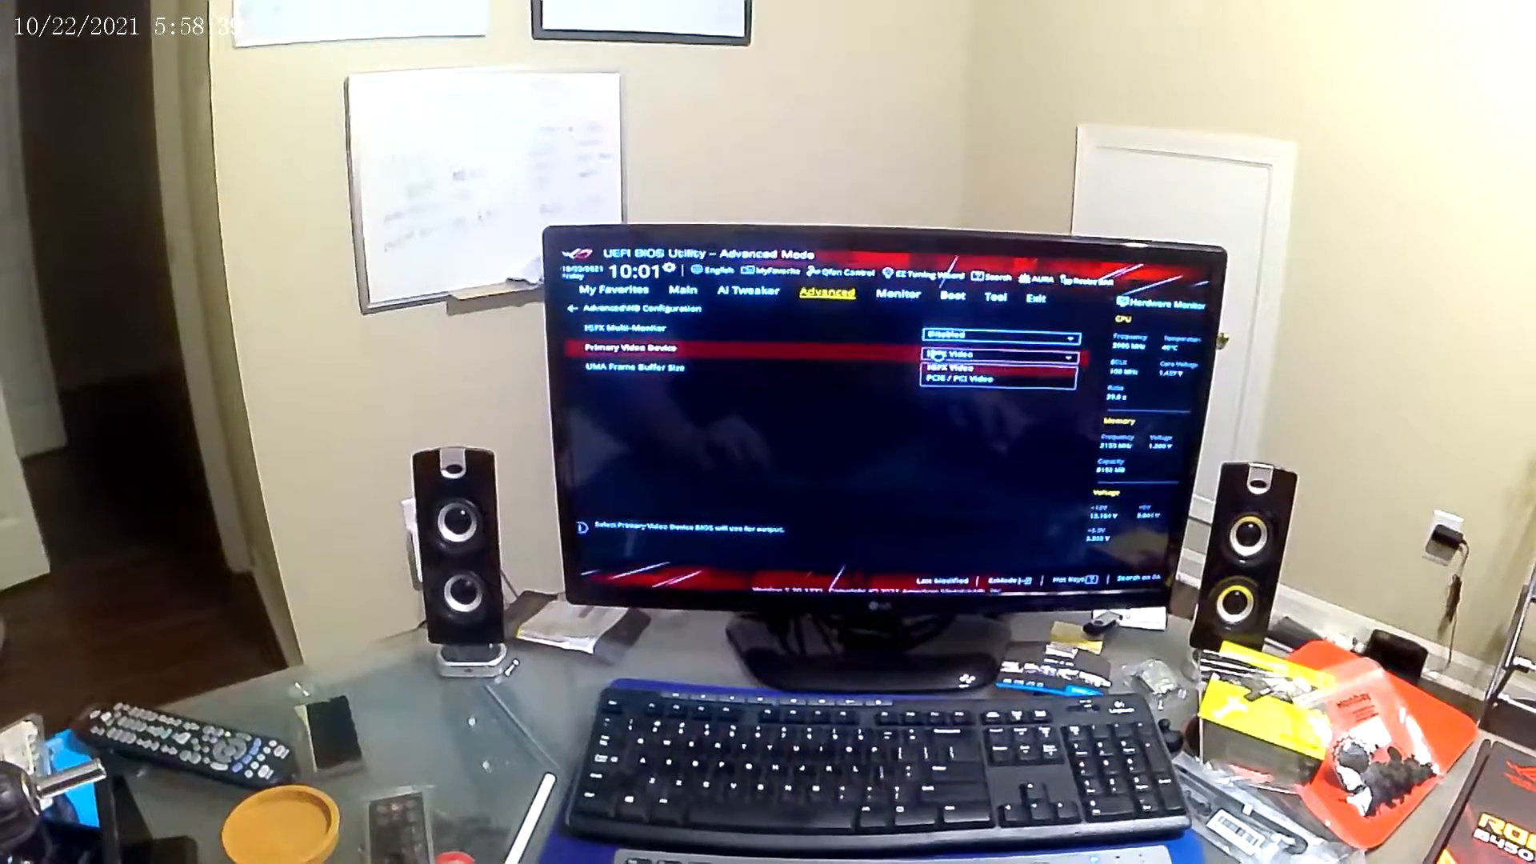
left_click(951, 353)
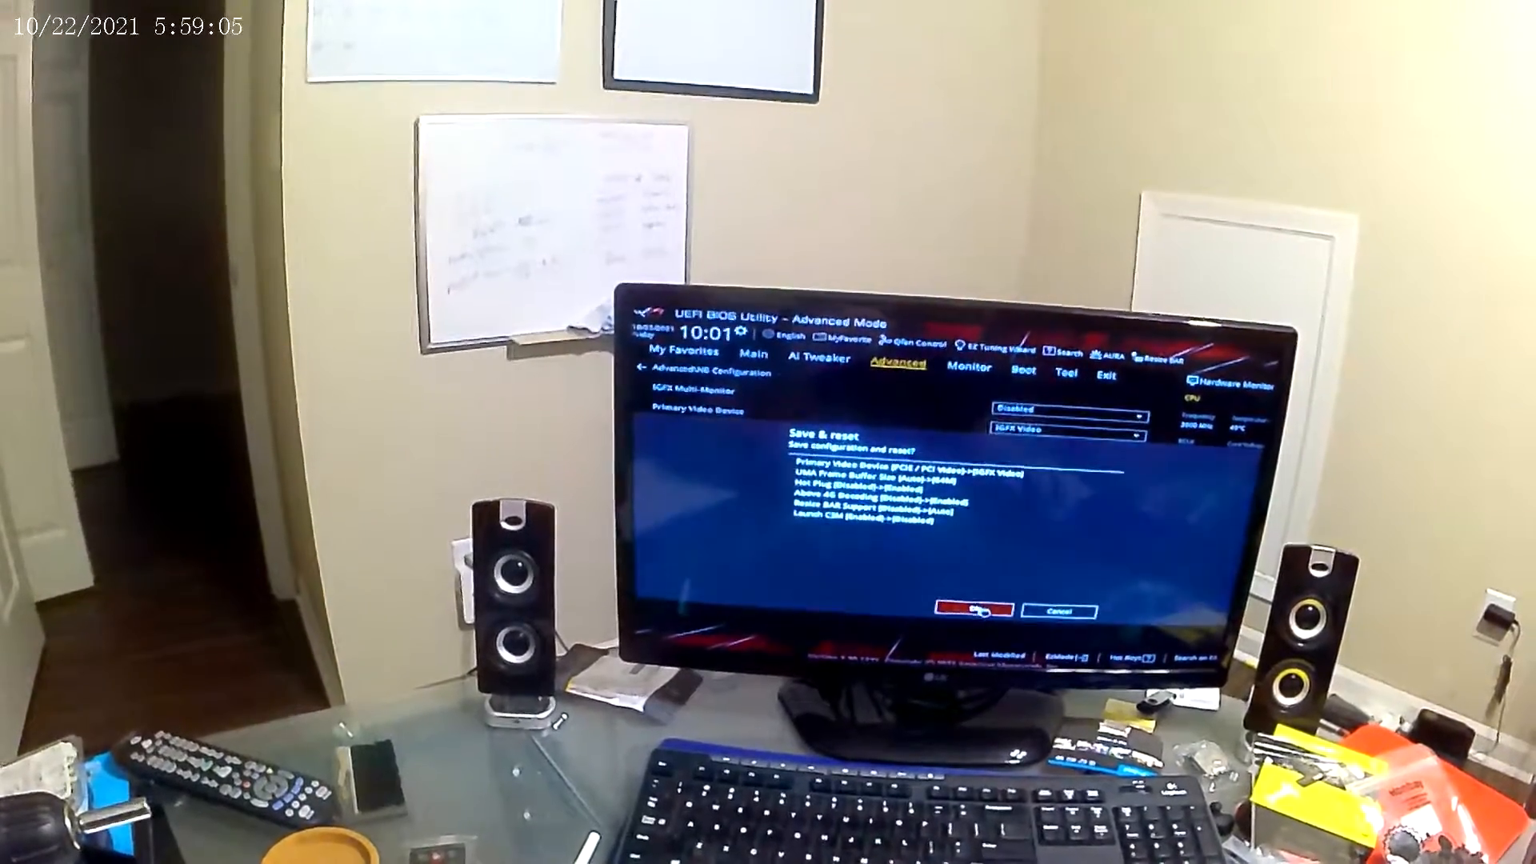
Confirm Save & reset to apply the video and PCIe changes and reboot.
left_click(969, 611)
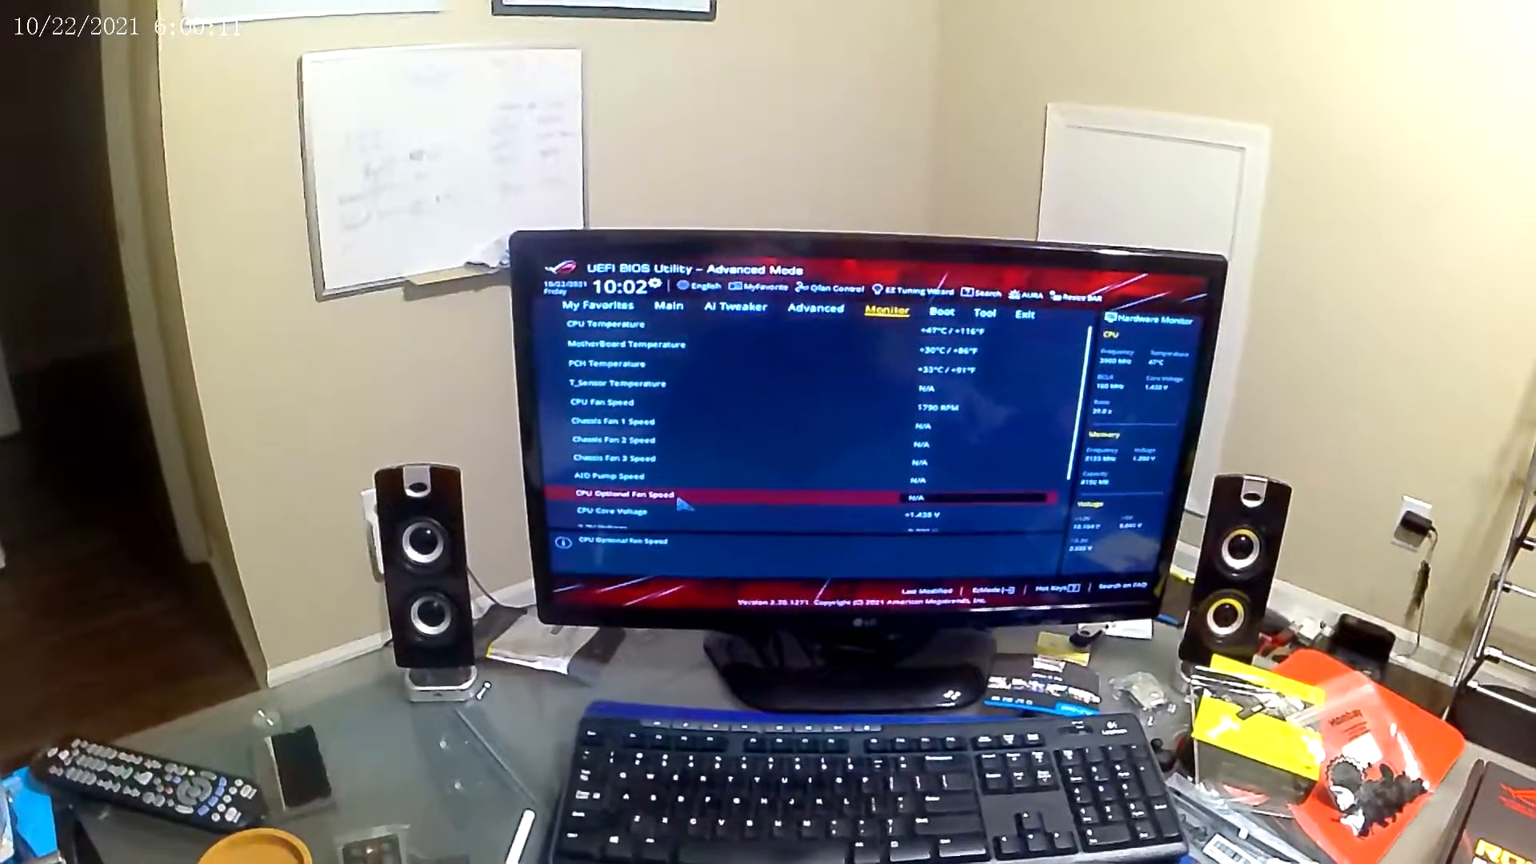
Open Q-Fan Control from the Advanced tab and start Optimize All.
left_click(955, 494)
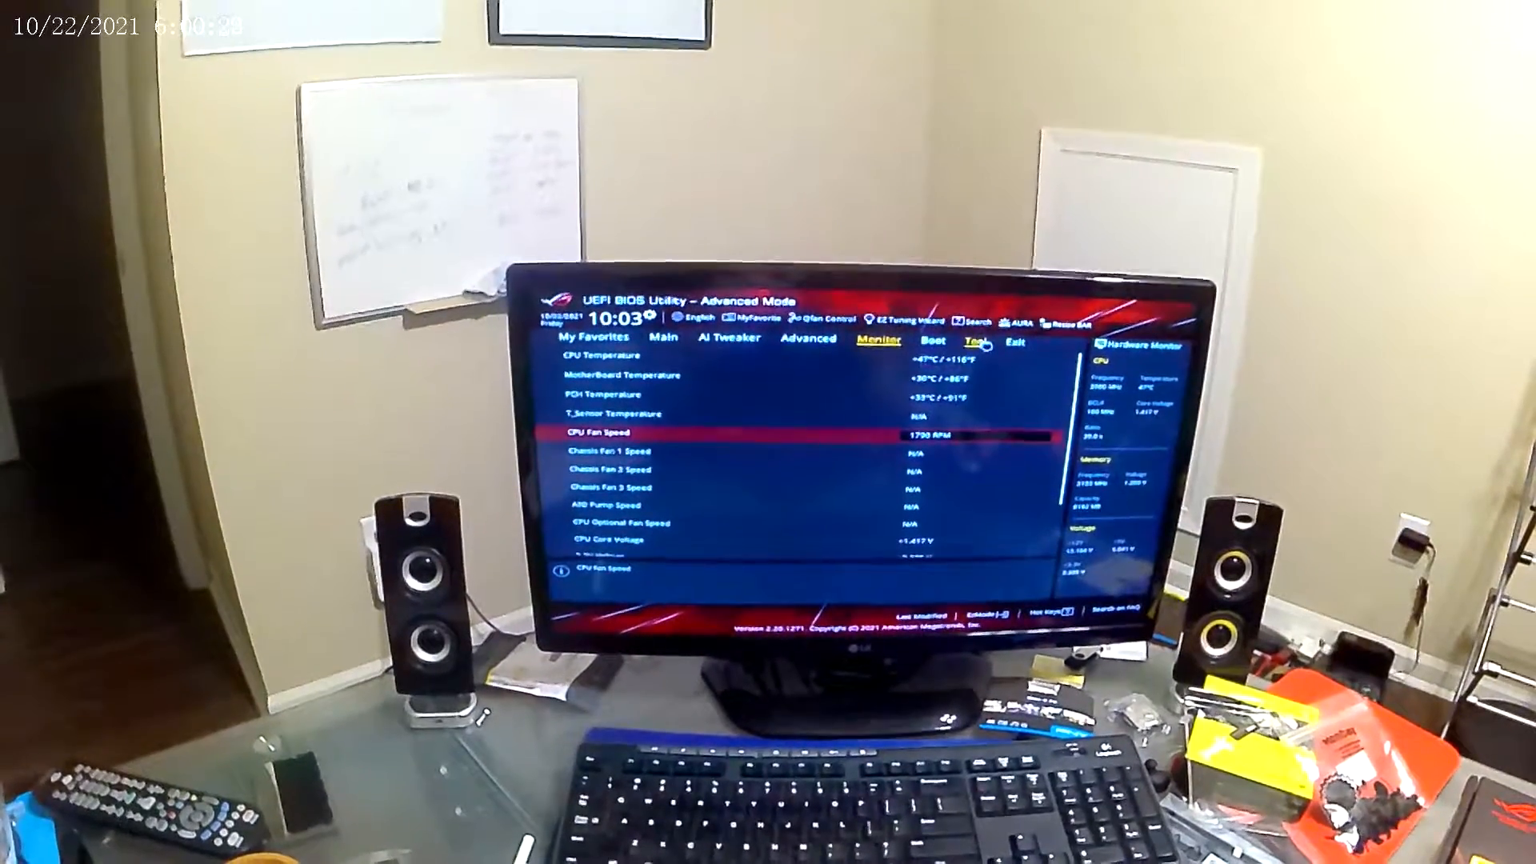
left_click(808, 340)
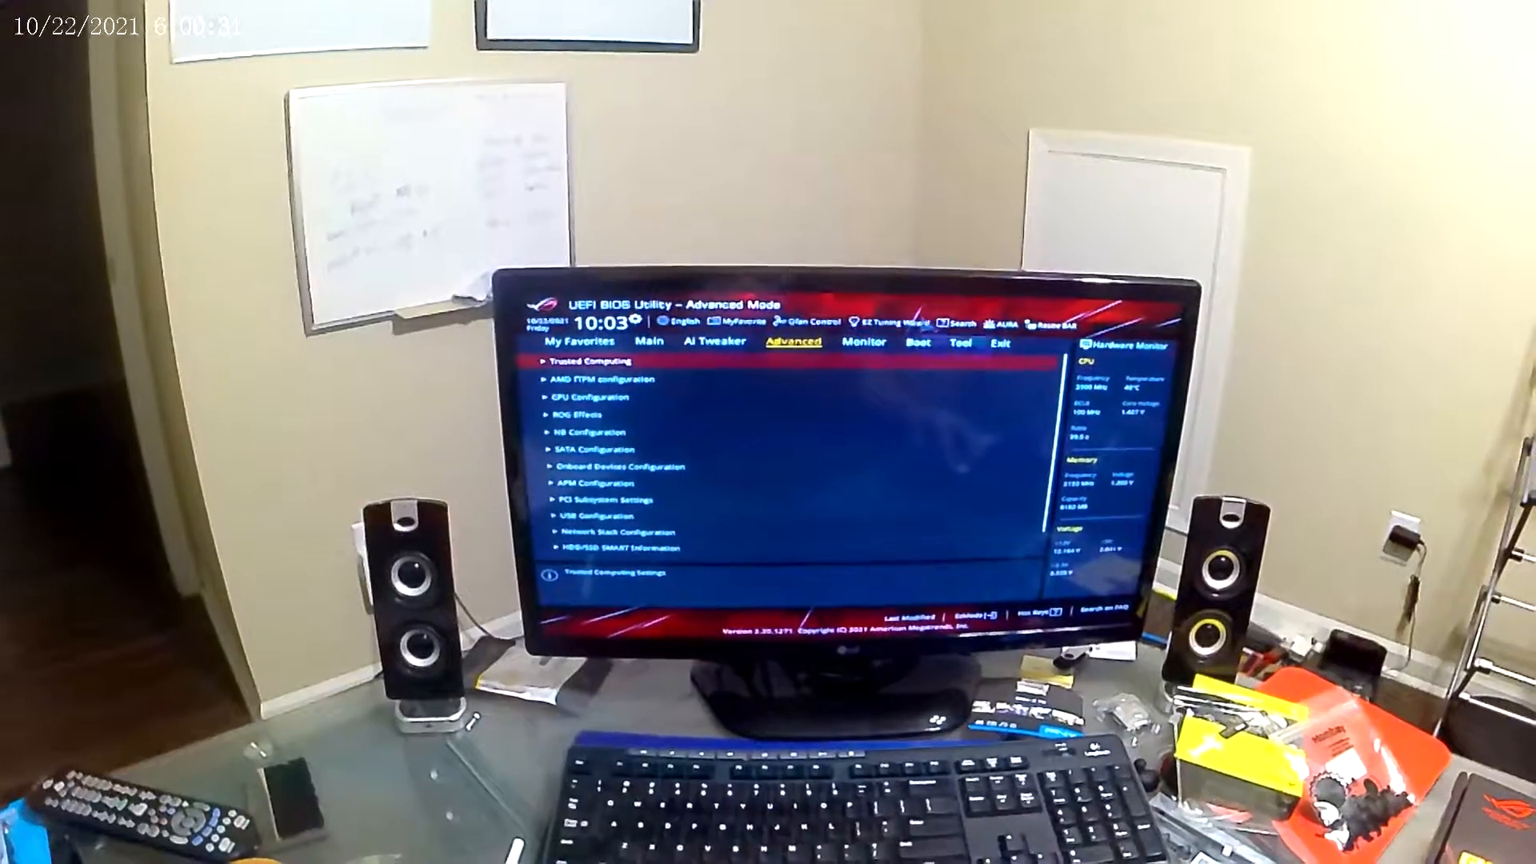
left_click(806, 322)
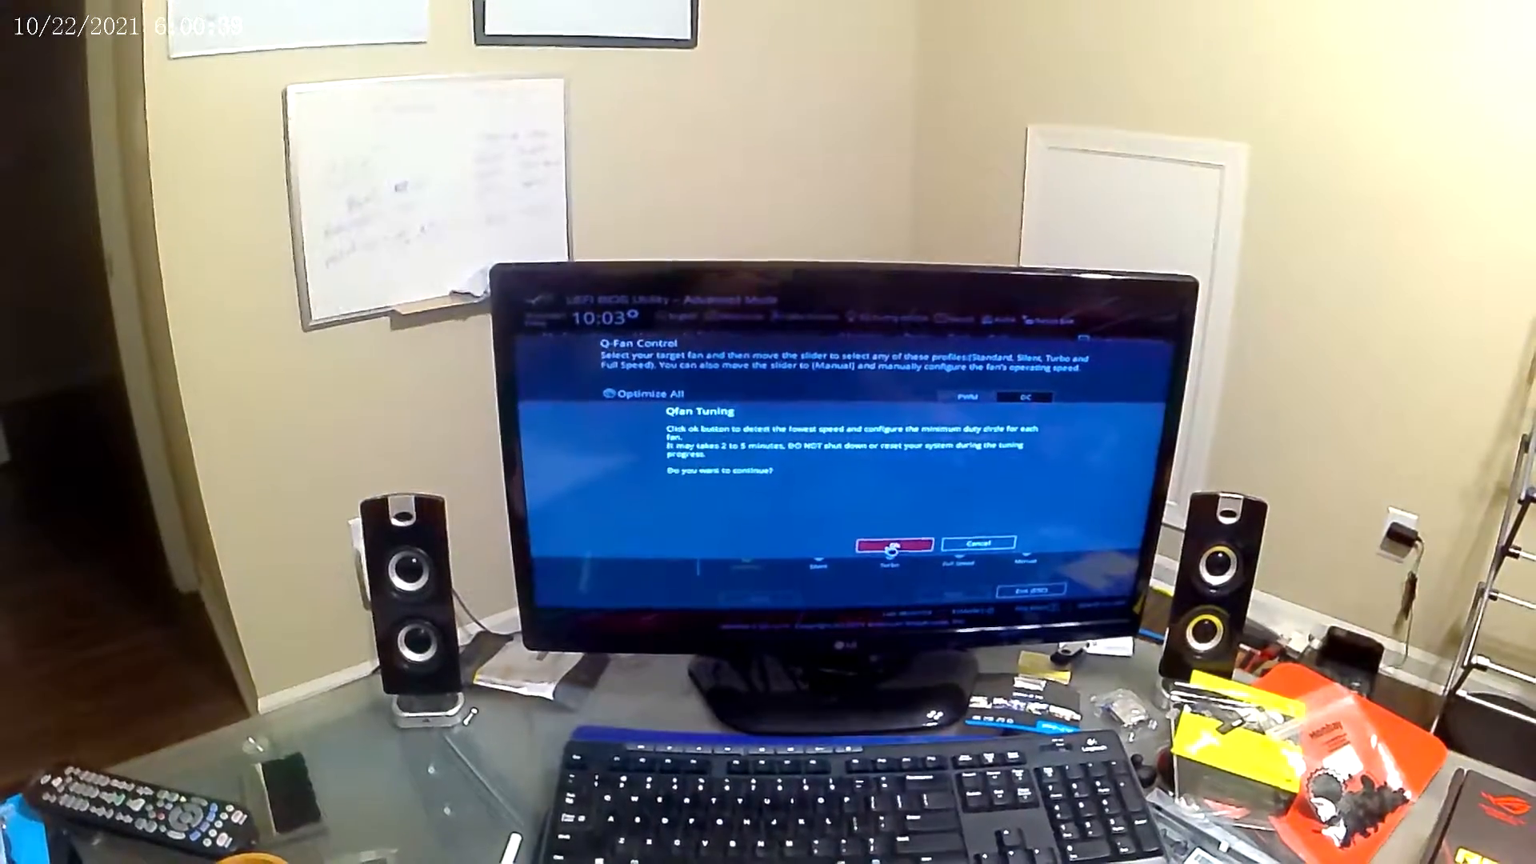
Accept the Qfan Tuning prompt to auto-tune the CPU fan.
left_click(888, 542)
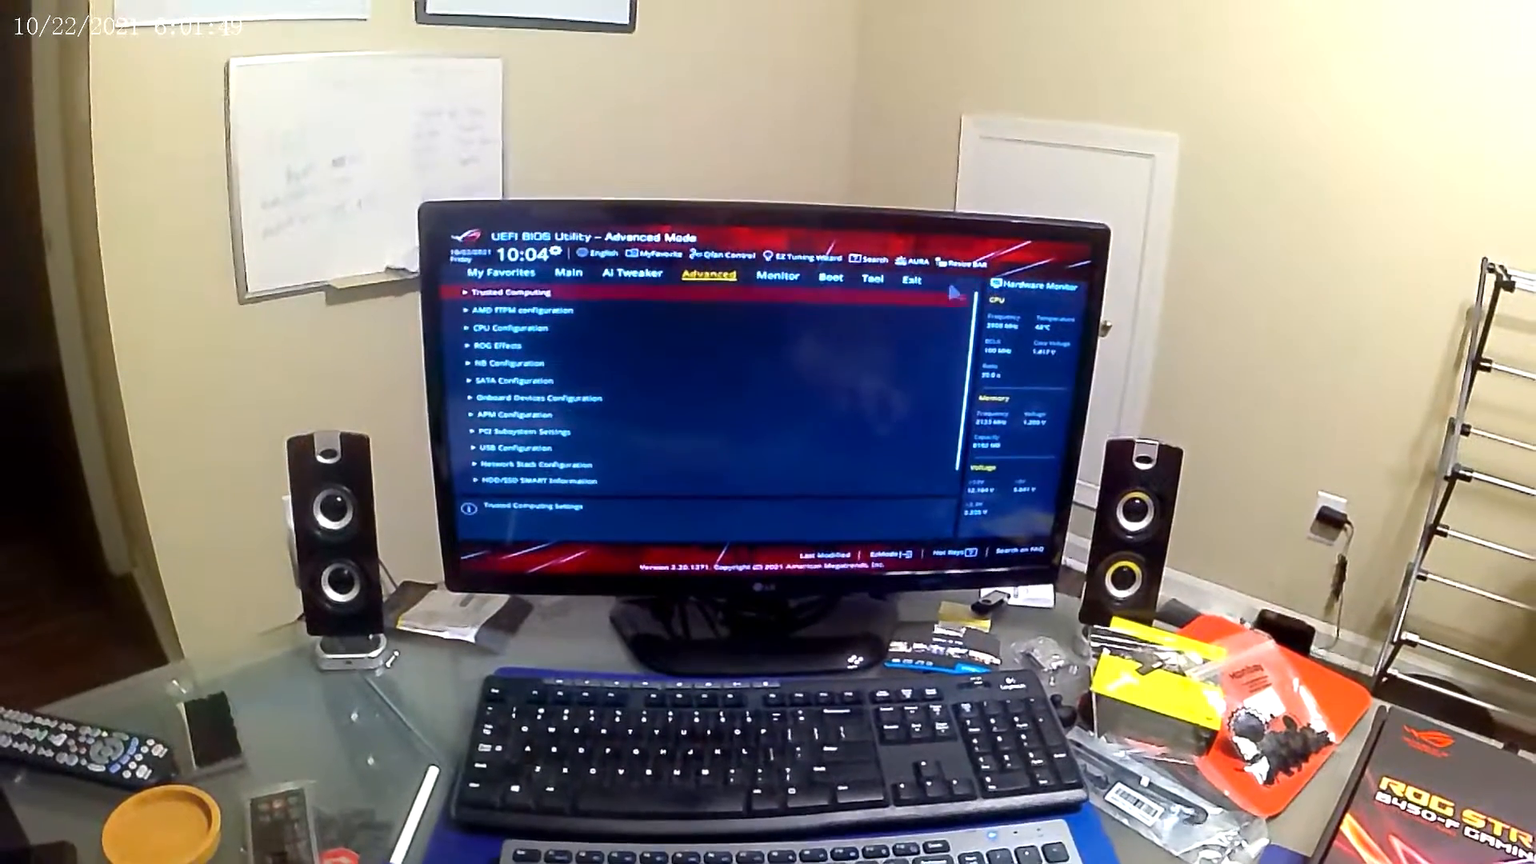
Choose Save Changes & Reset from the Exit tab for the CPU Fan PWM Mode change.
left_click(892, 274)
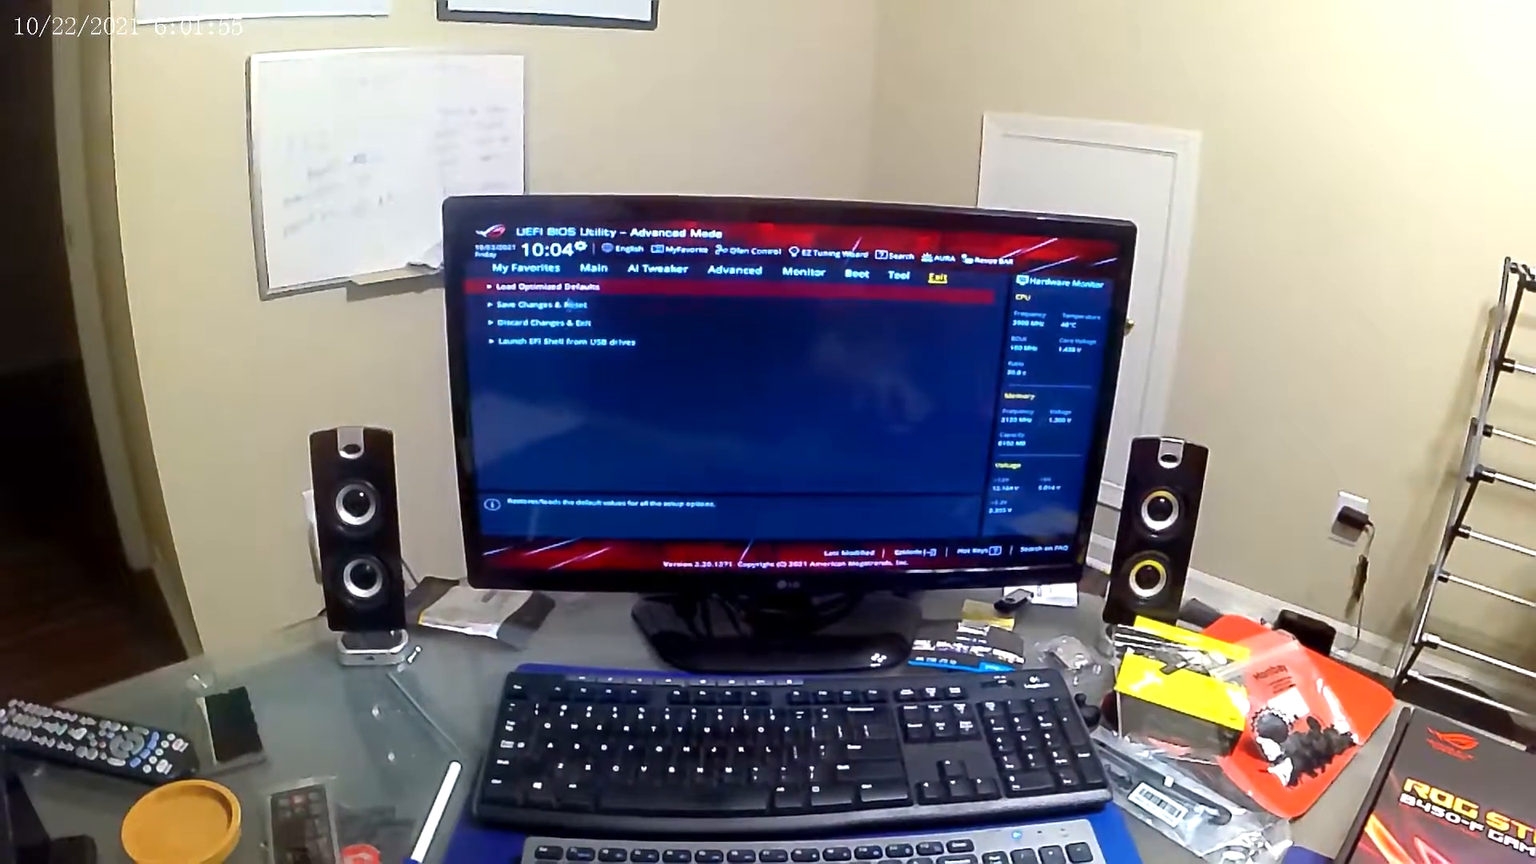
left_click(554, 305)
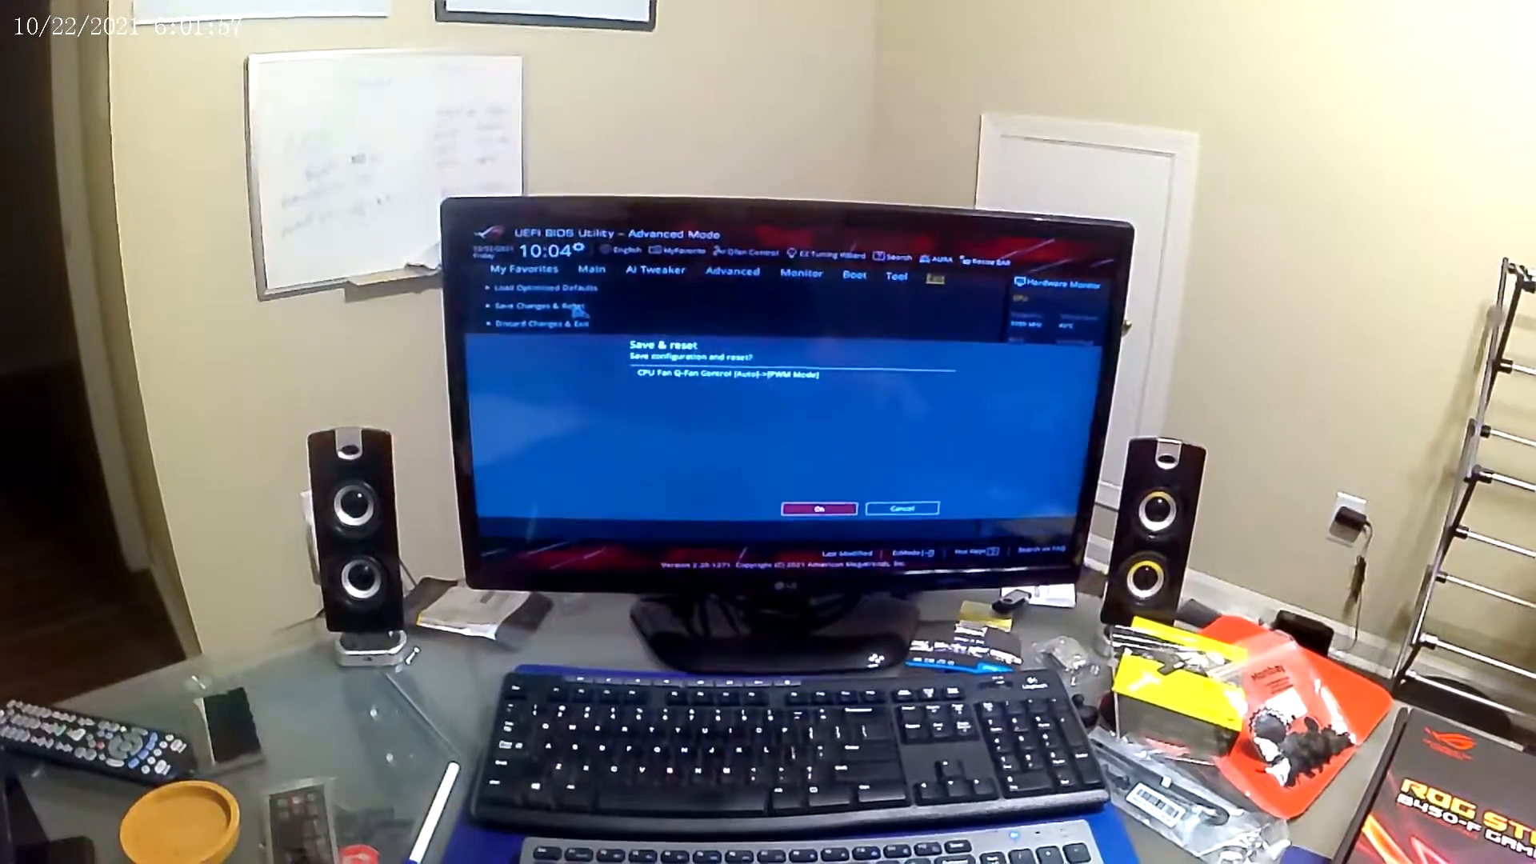